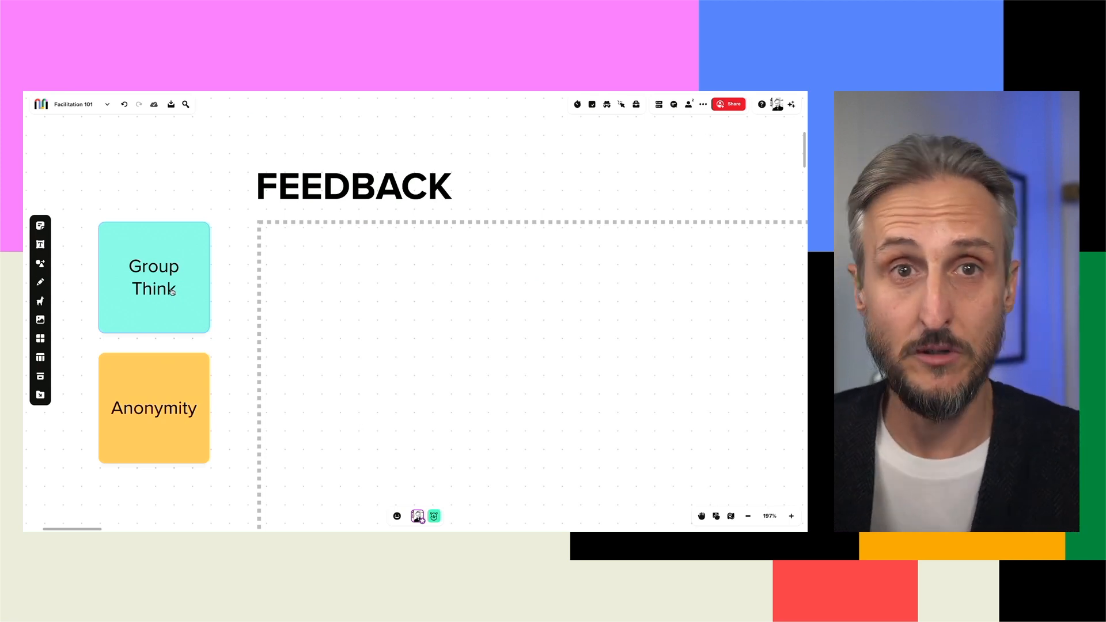
- Show the author info for the 'Group Think' sticky note via its context menu
left_click(154, 276)
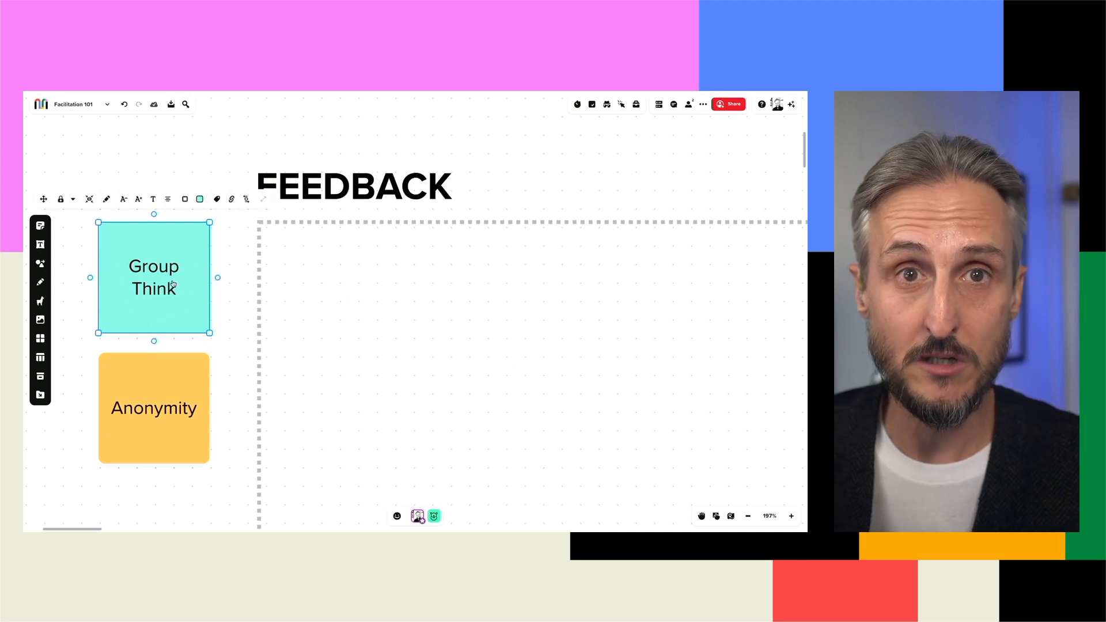
right_click(153, 278)
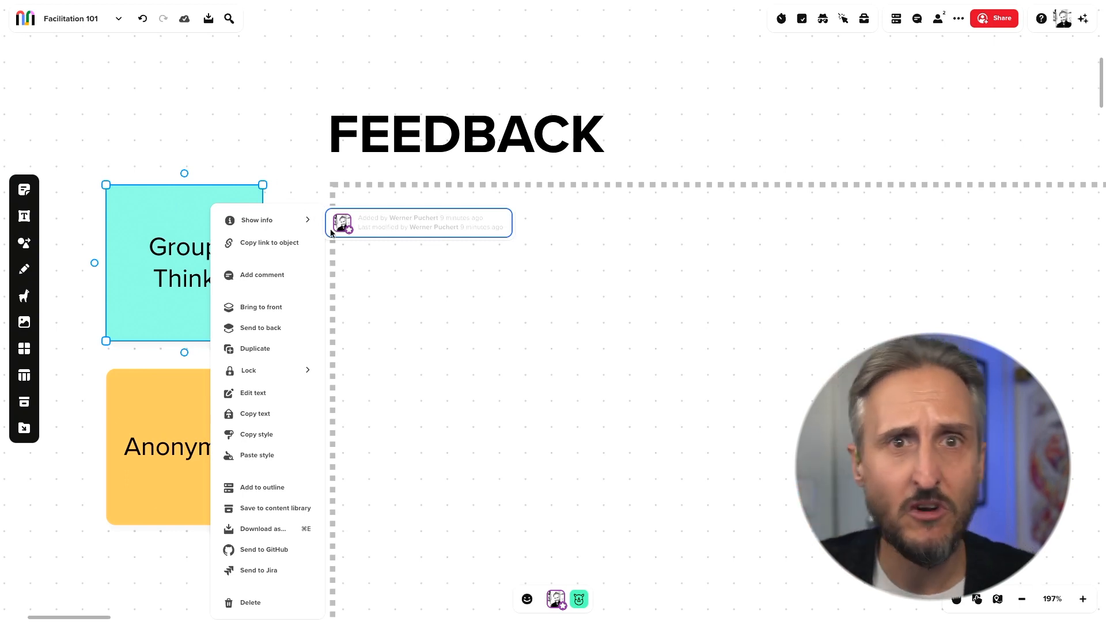
- Dismiss the author details so the facilitation feature tiles show above FEEDBACK
left_click(358, 305)
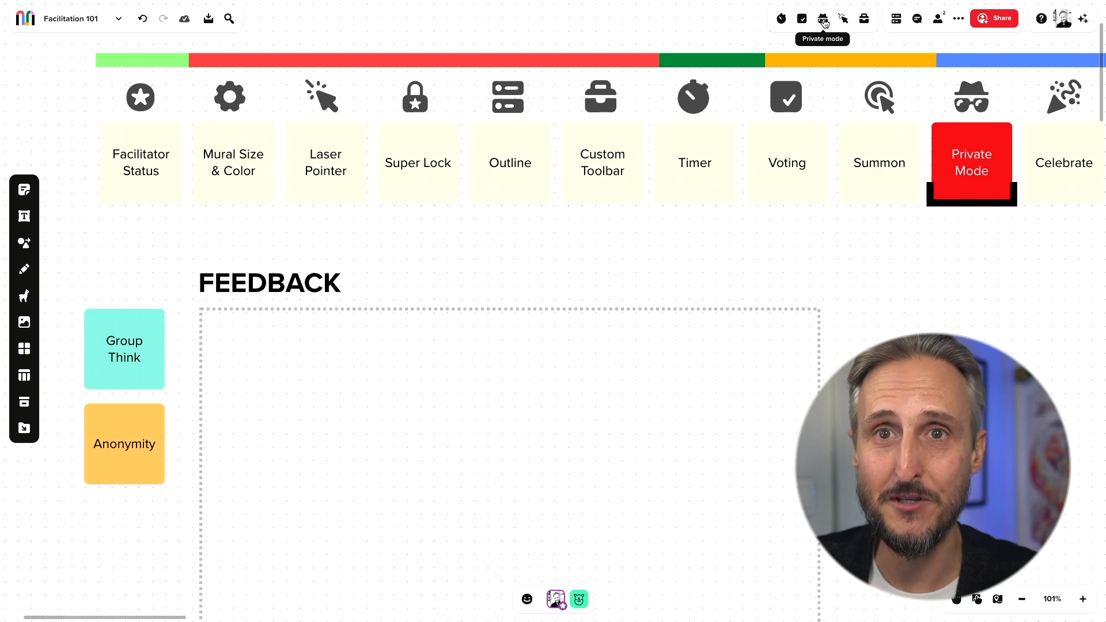
- Start Private Mode with 'Yes, show authors' so authors are revealed when it ends
left_click(970, 162)
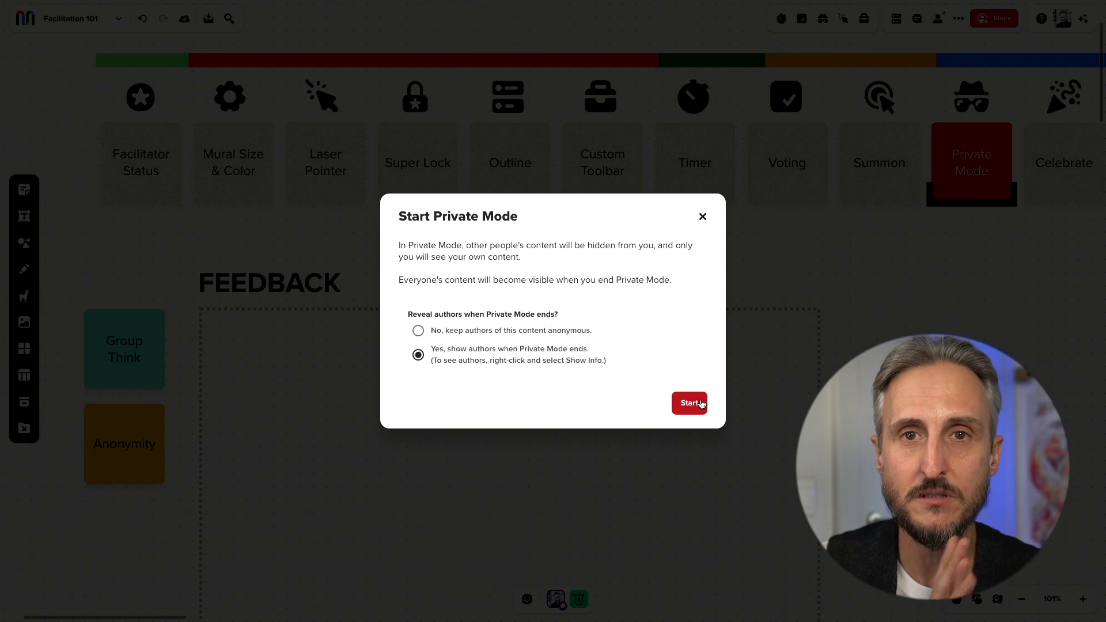
left_click(689, 403)
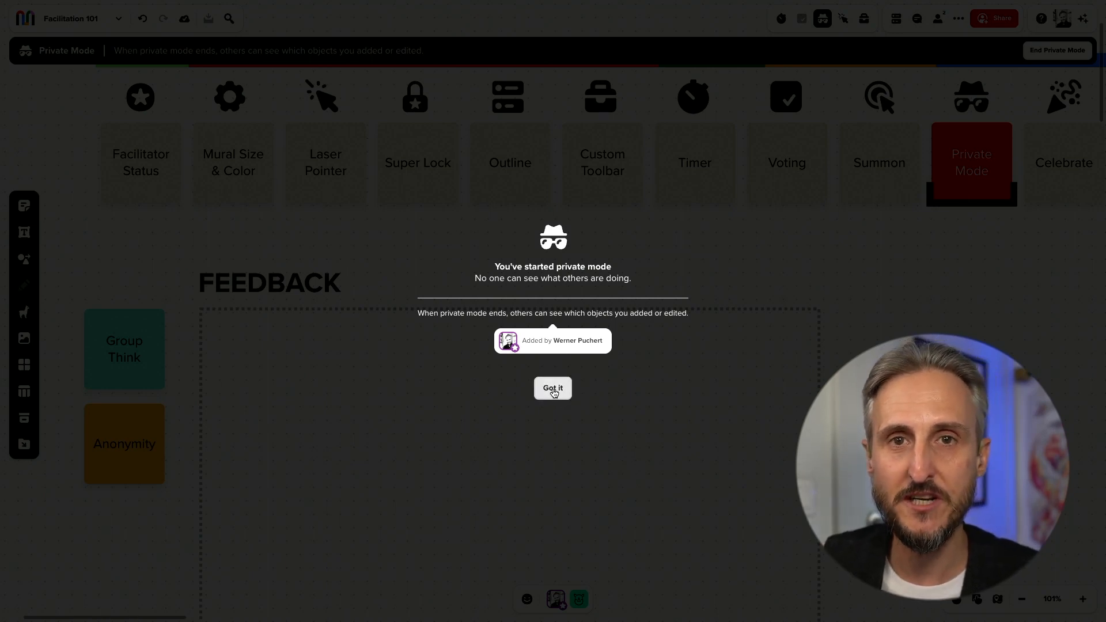
- Acknowledge the Private Mode notice with Got it before adding a sticky note in FEEDBACK
left_click(552, 389)
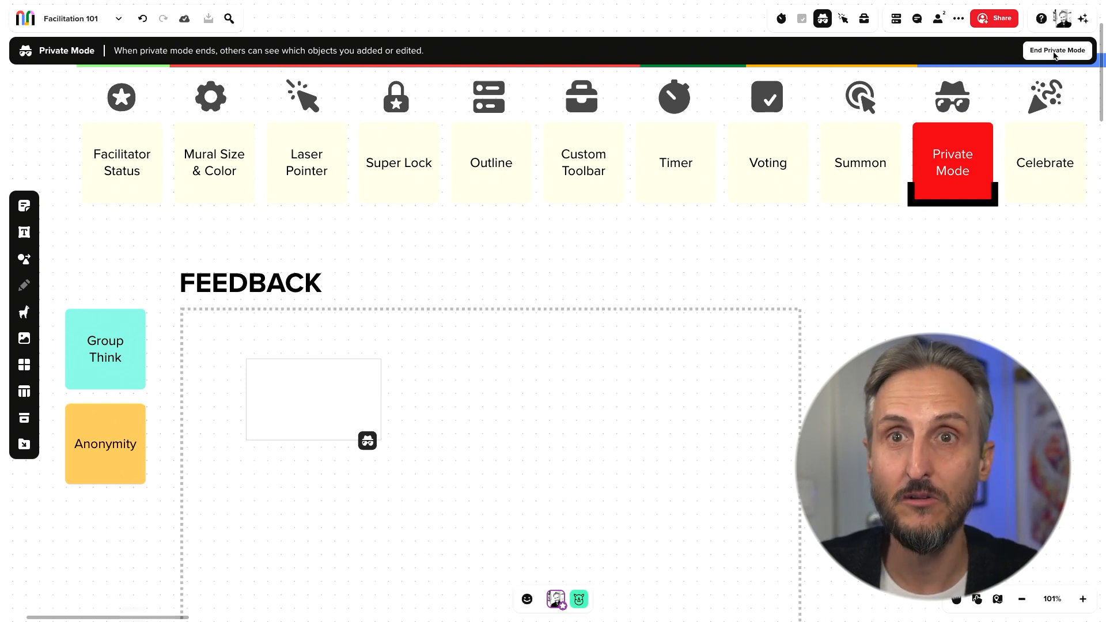
- End Private Mode, reveal content and select the revealed 'More Waistcoats!' note
left_click(1056, 49)
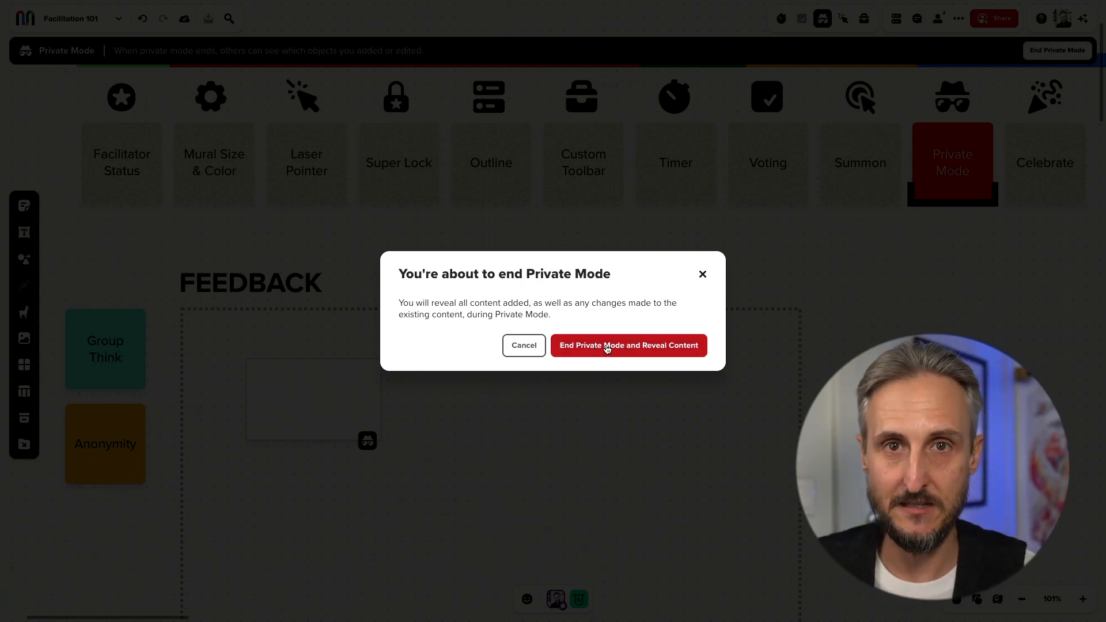
left_click(627, 344)
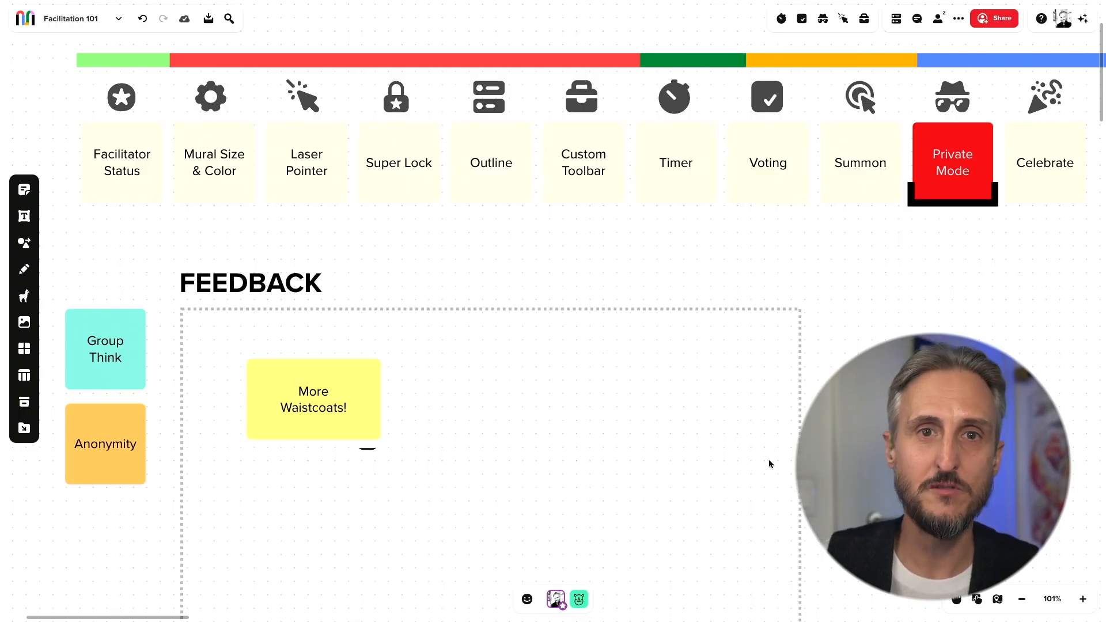
left_click(313, 398)
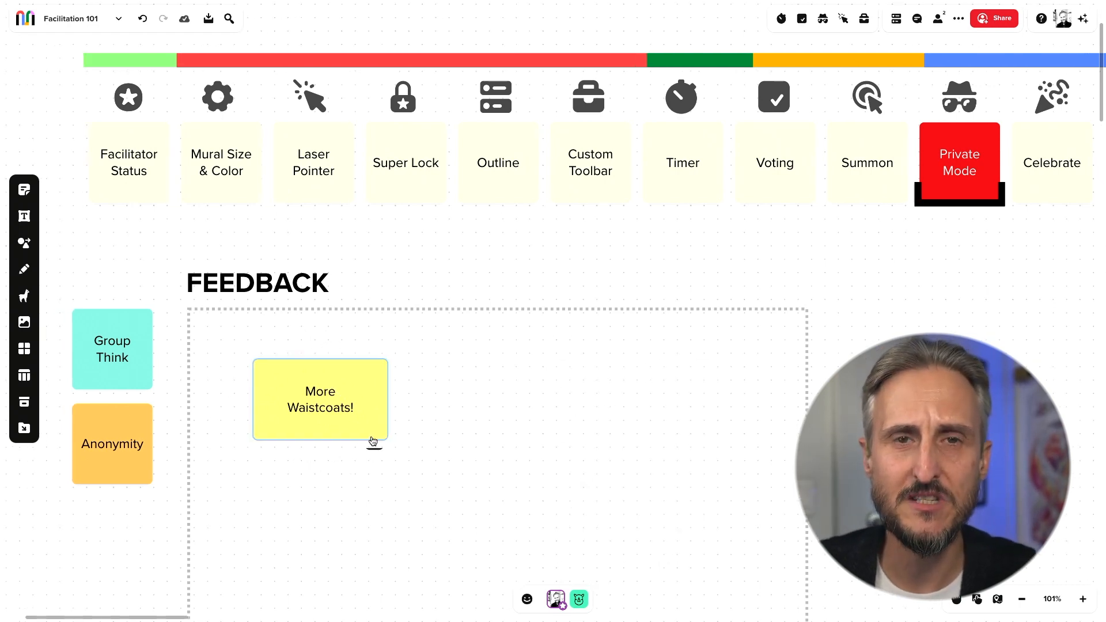
right_click(321, 400)
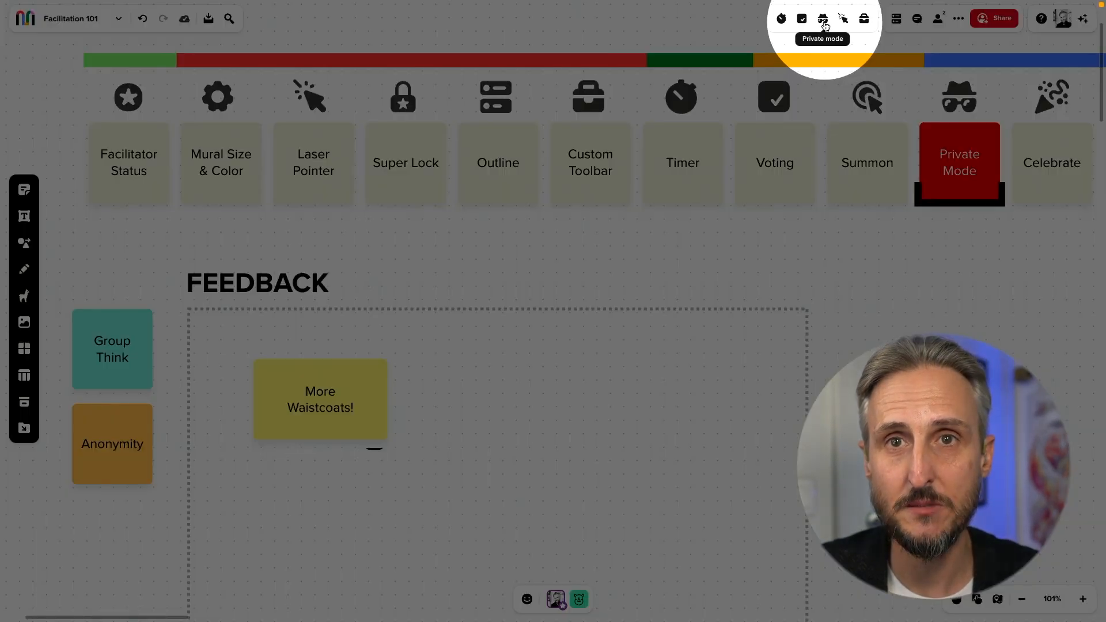
- Start Private Mode again with 'No, keep authors of this content anonymous'
left_click(958, 162)
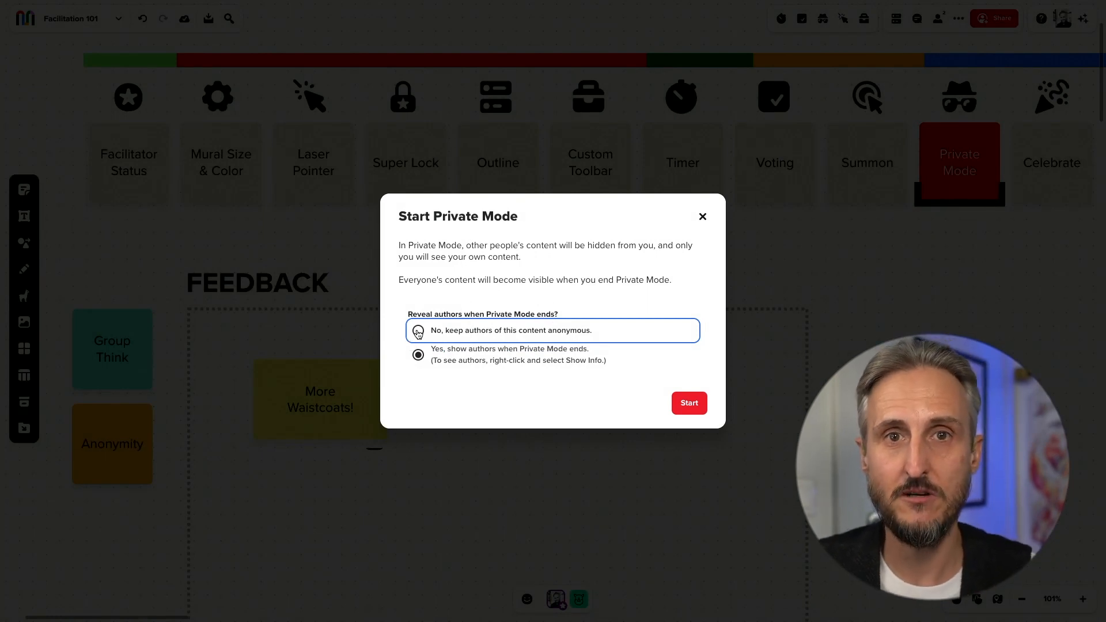
left_click(417, 331)
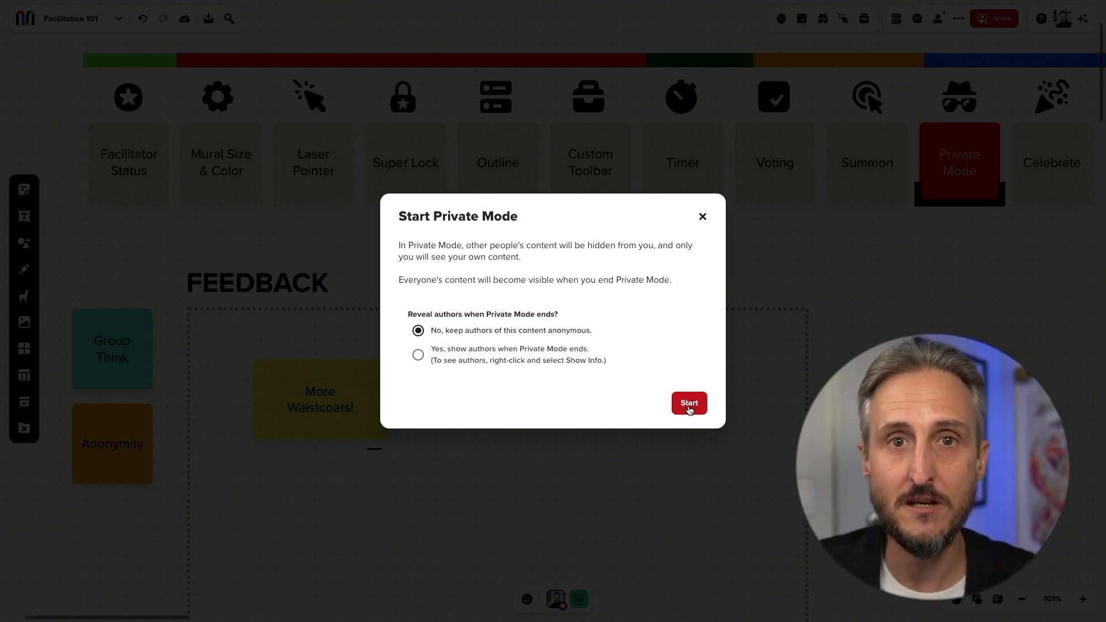
left_click(689, 403)
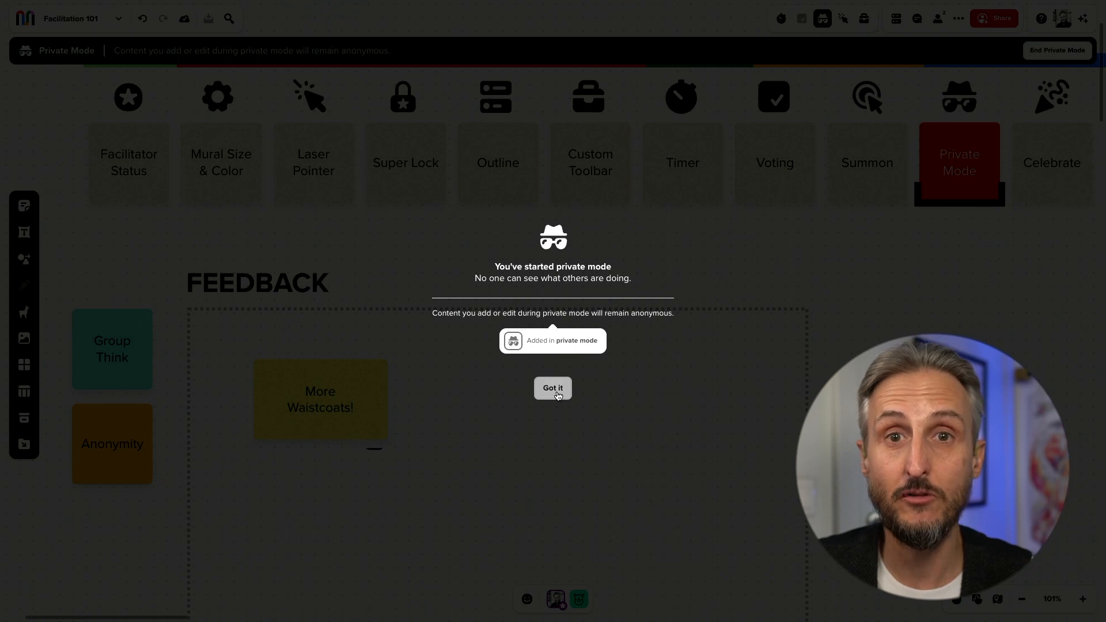
- Acknowledge the anonymous Private Mode notice with Got it before adding a second note
left_click(551, 388)
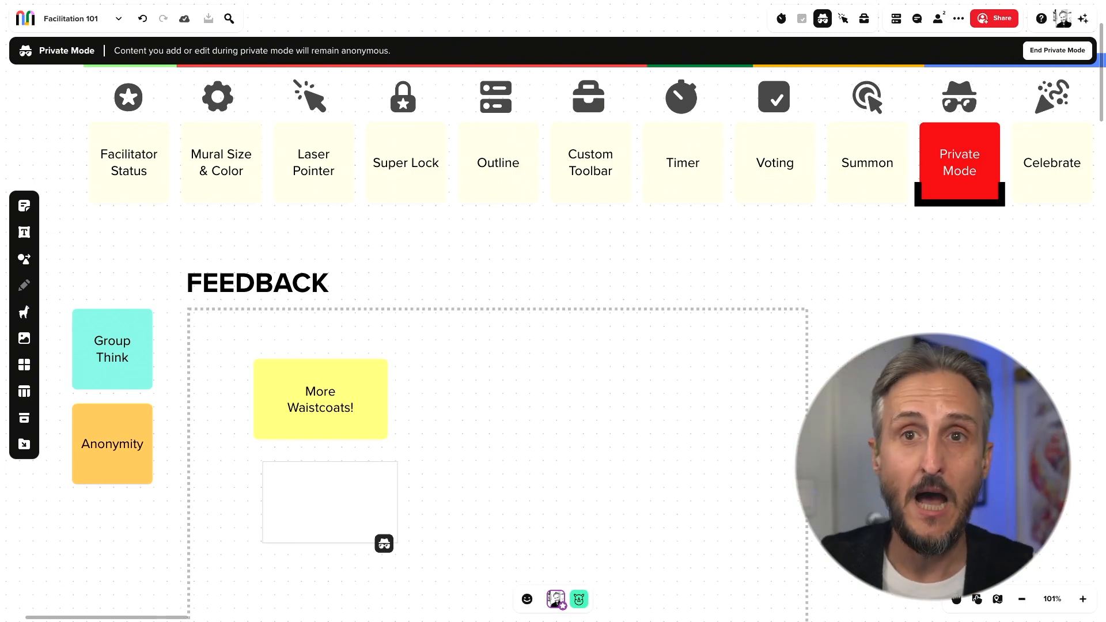
mouse_move(731, 439)
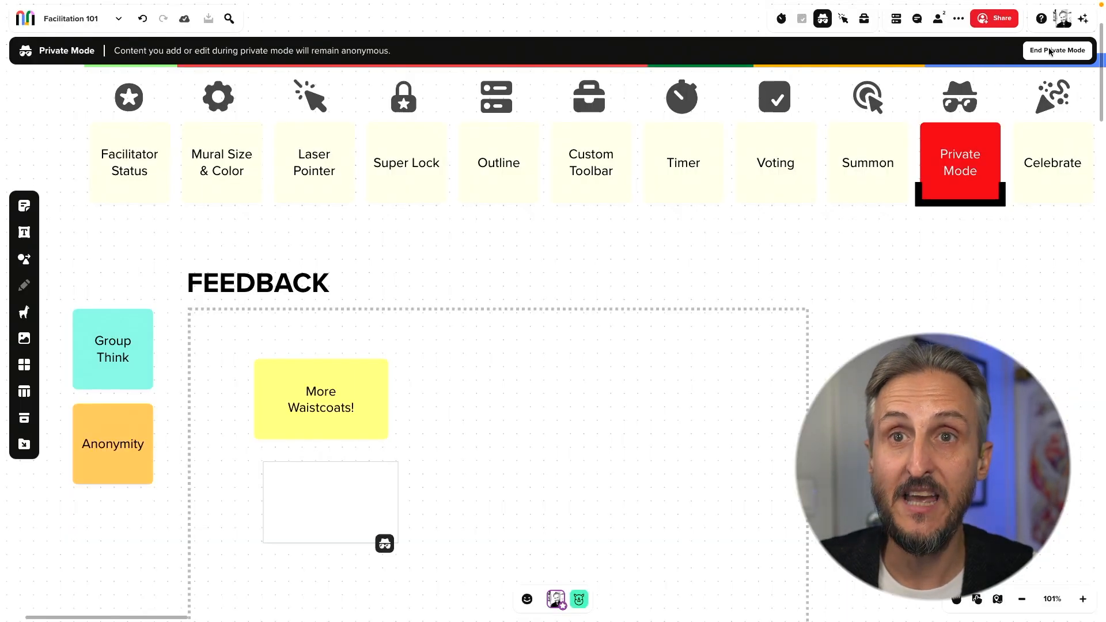
- End Private Mode, reveal content and select the 'What's up with the strange accent? :)' note
left_click(1056, 49)
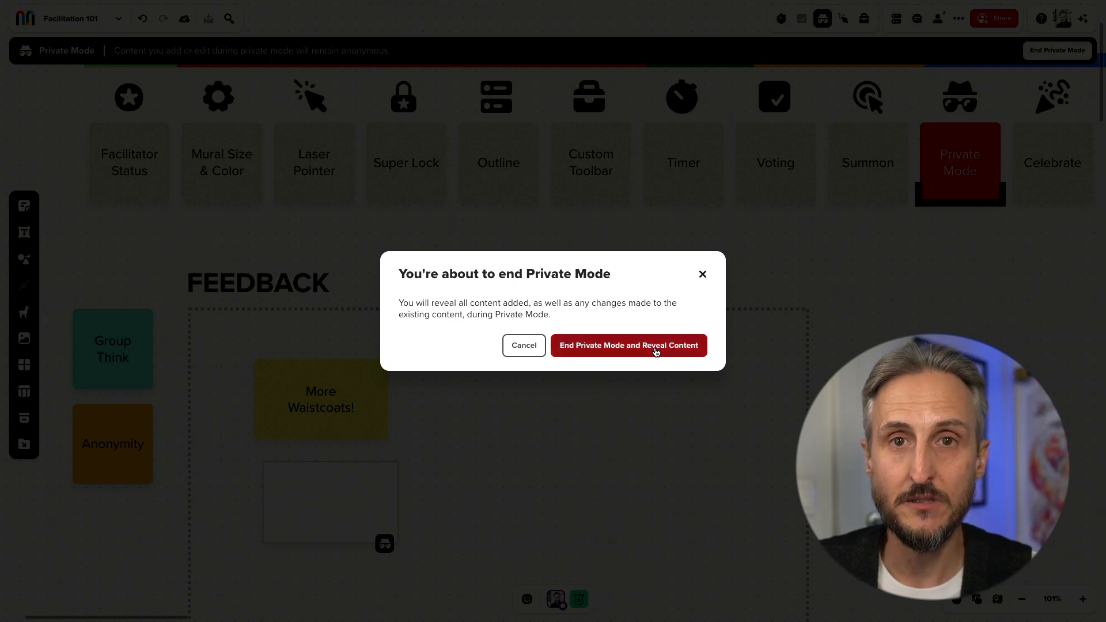
left_click(627, 344)
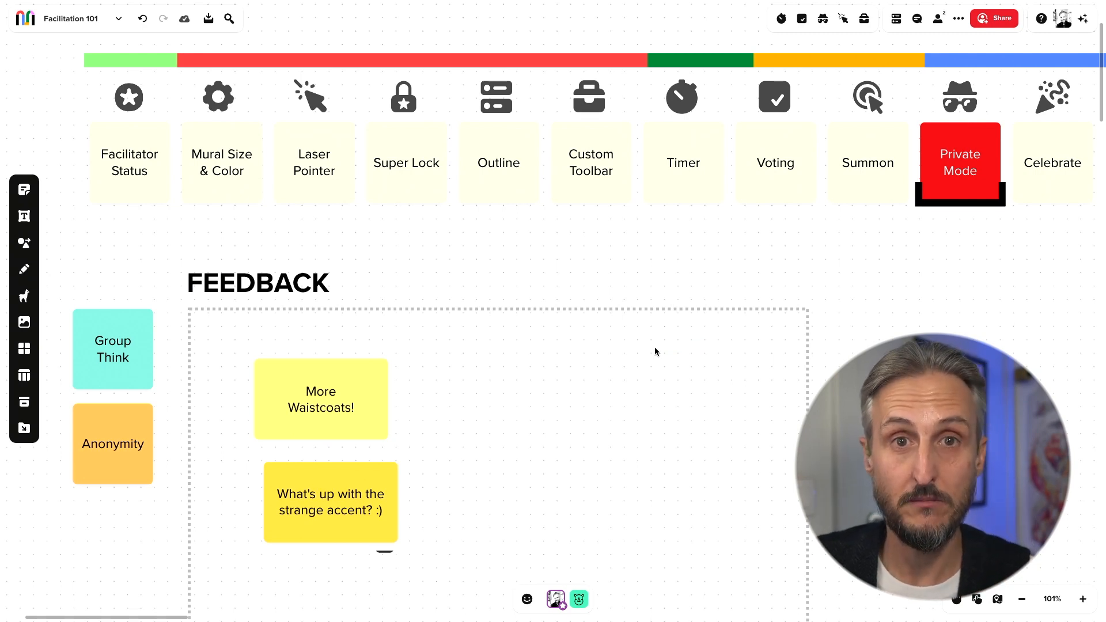
left_click(331, 501)
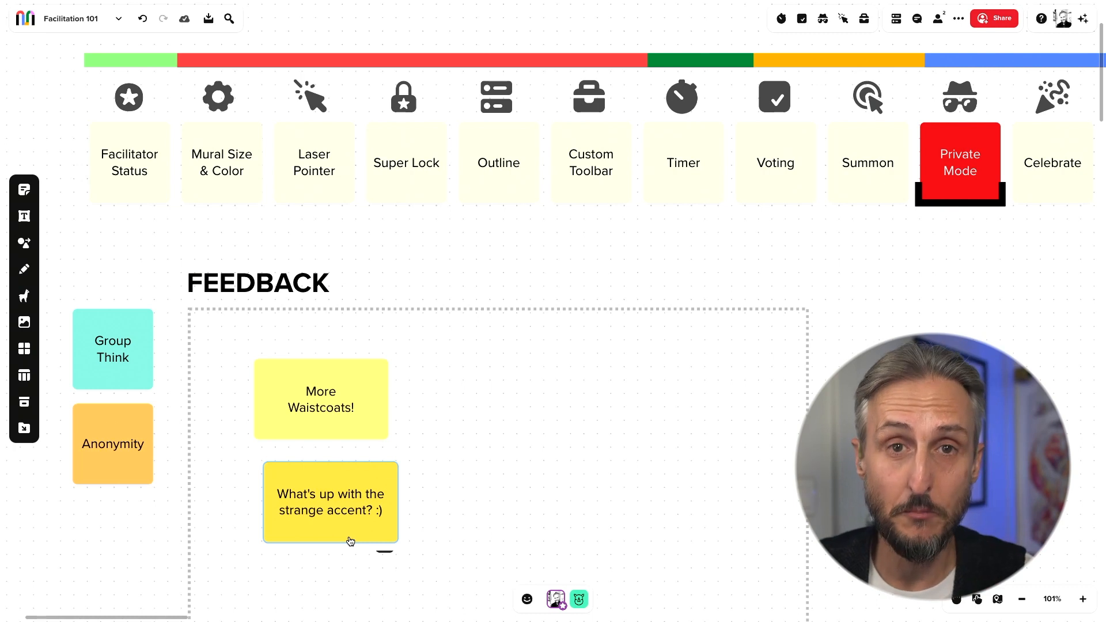
right_click(330, 501)
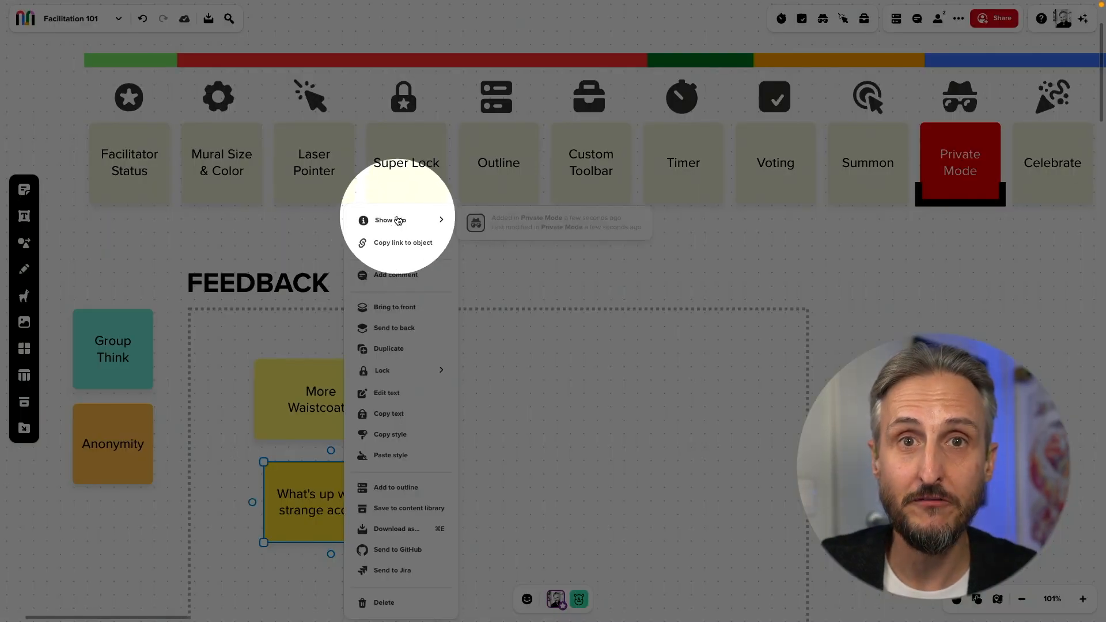
mouse_move(474, 225)
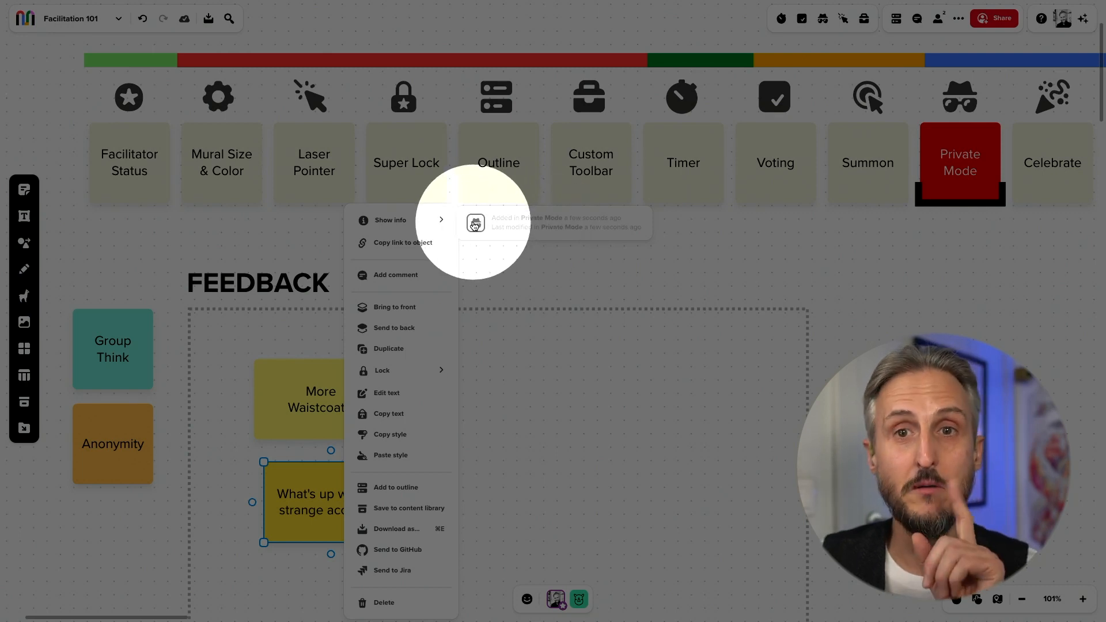
mouse_move(549, 230)
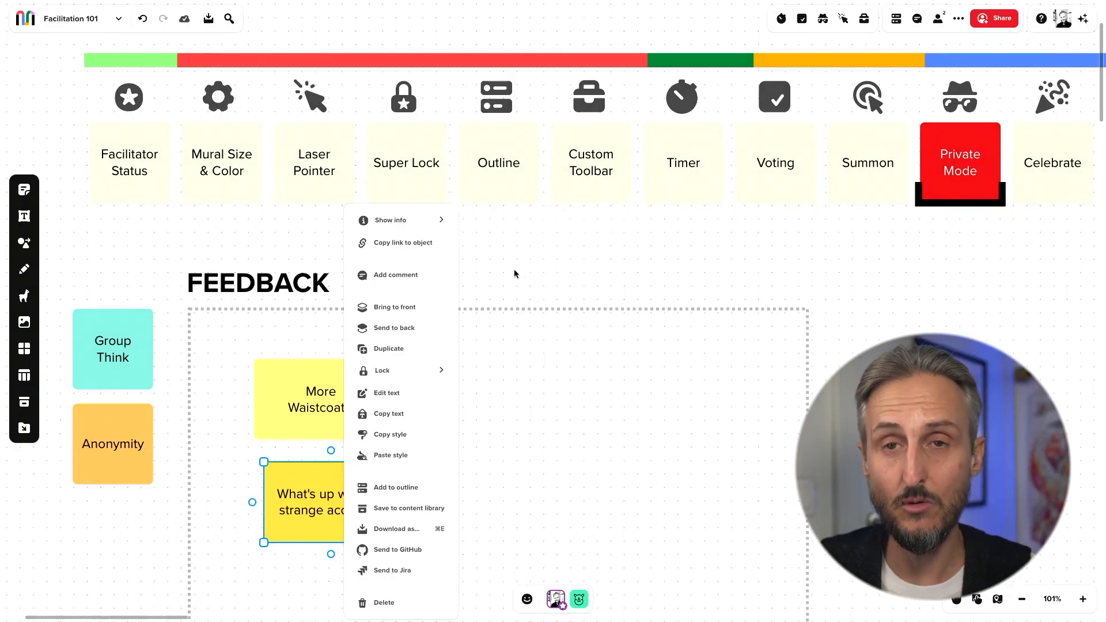
left_click(321, 526)
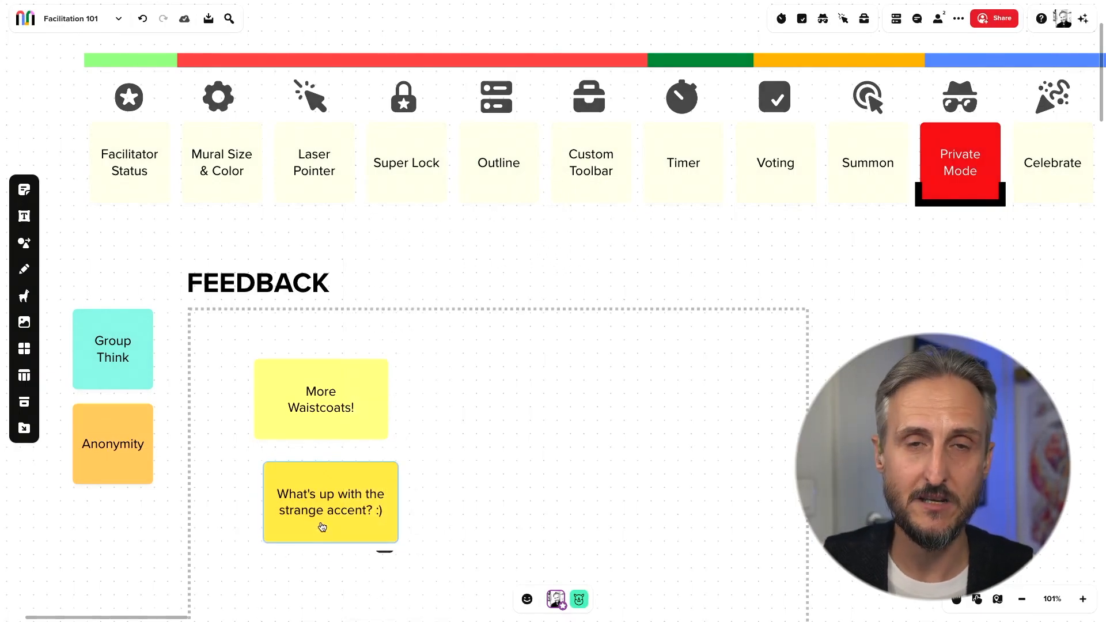